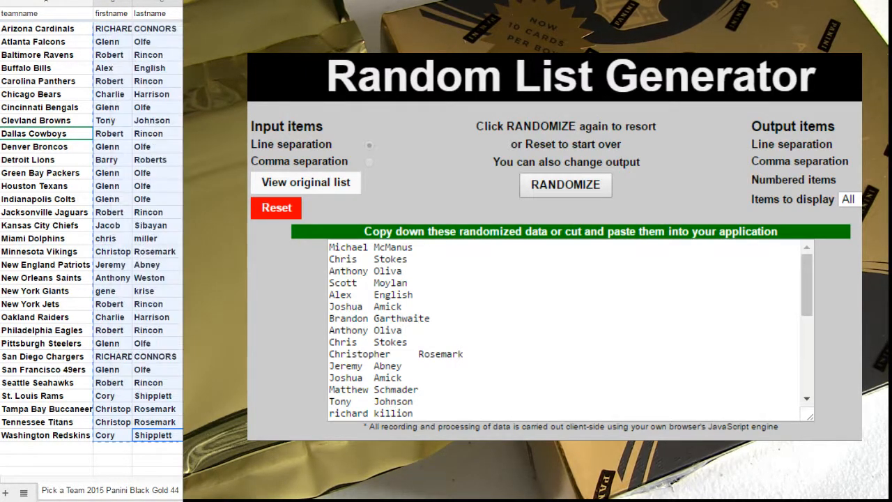
Clear the previous result and reshuffle the player name list into a new random order
left_click(276, 207)
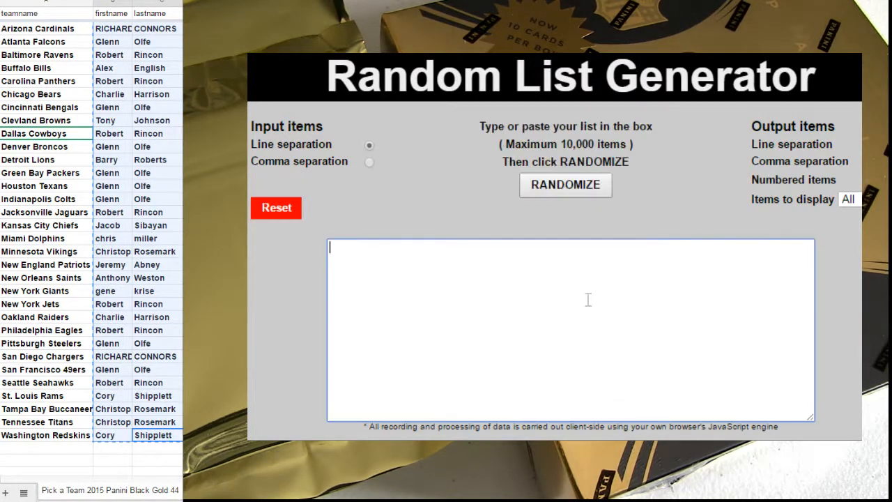
left_click(565, 184)
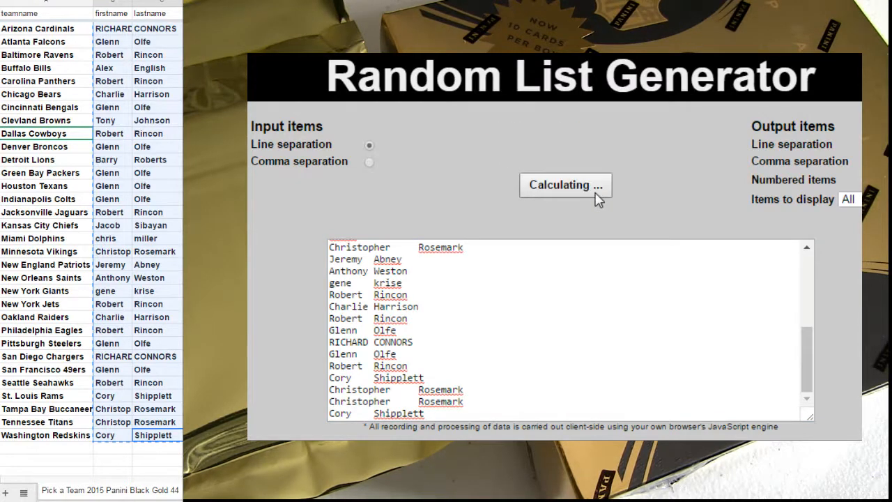
left_click(565, 186)
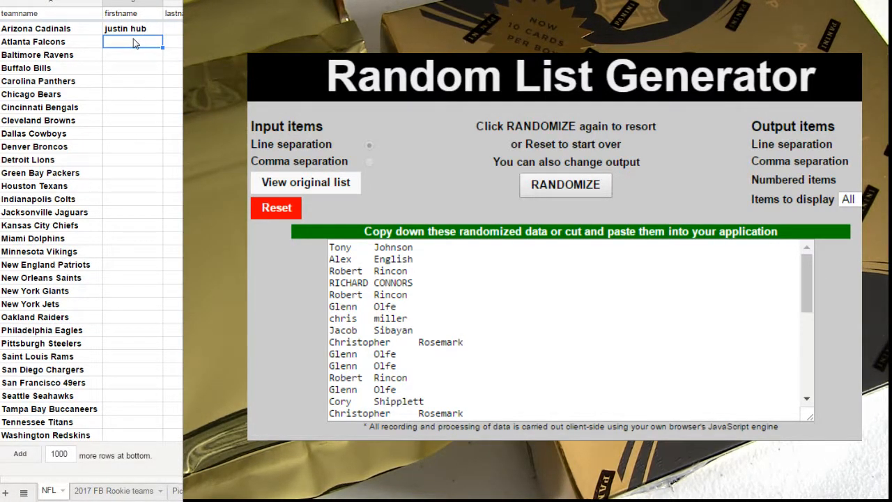
type("tony john")
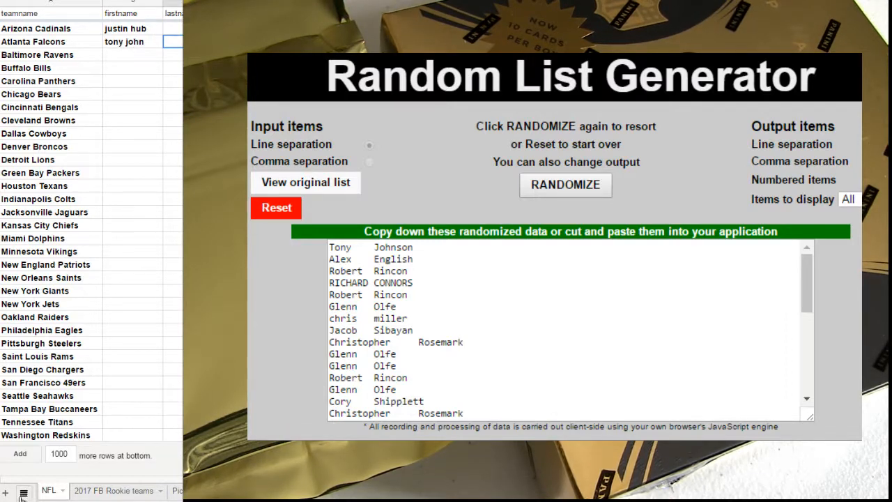
left_click(26, 492)
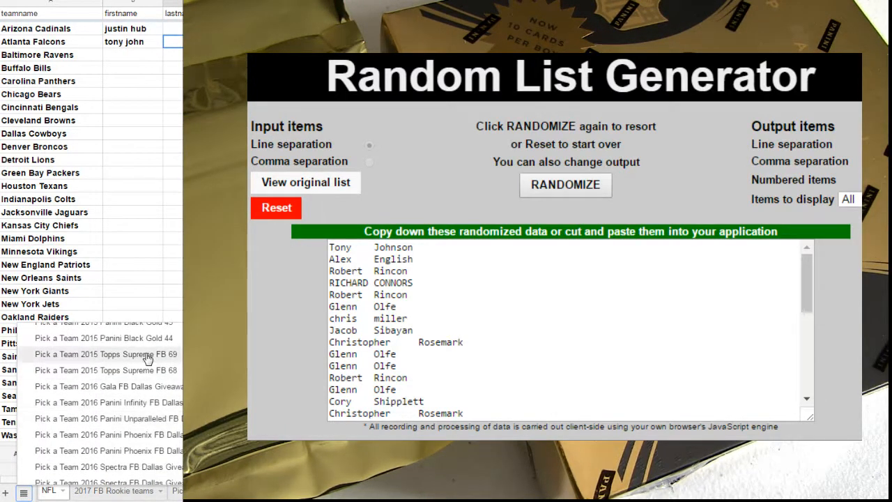